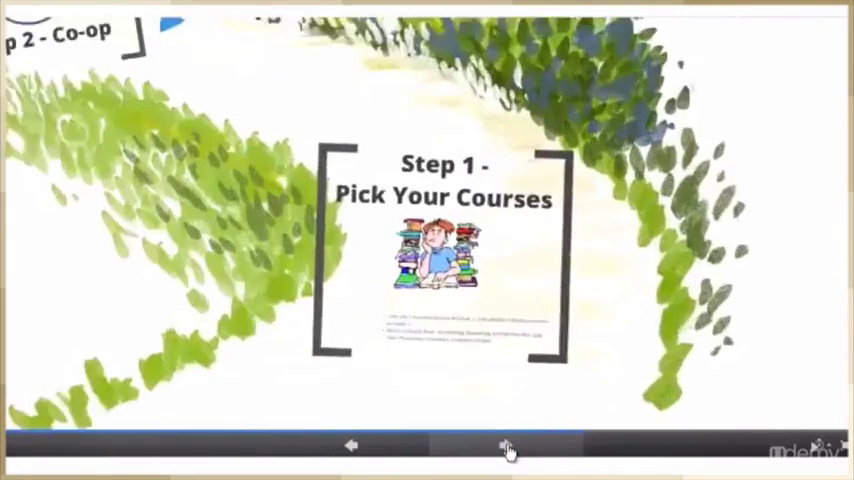
Advance the course-planning prezi past the 'Step 1 - Pick Your Courses' frame
{"action": "left_click", "coordinate": [508, 447]}
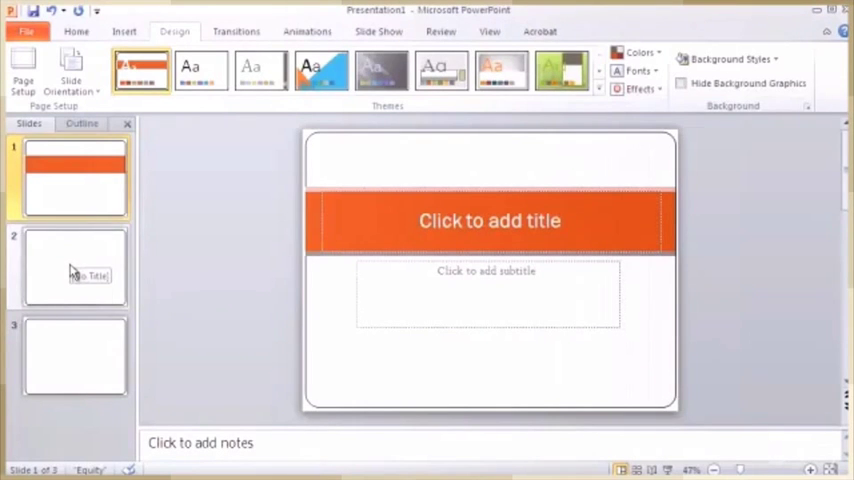
Select slide 2 in the three-slide PowerPoint deck's Slides pane
{"action": "left_click", "coordinate": [75, 265]}
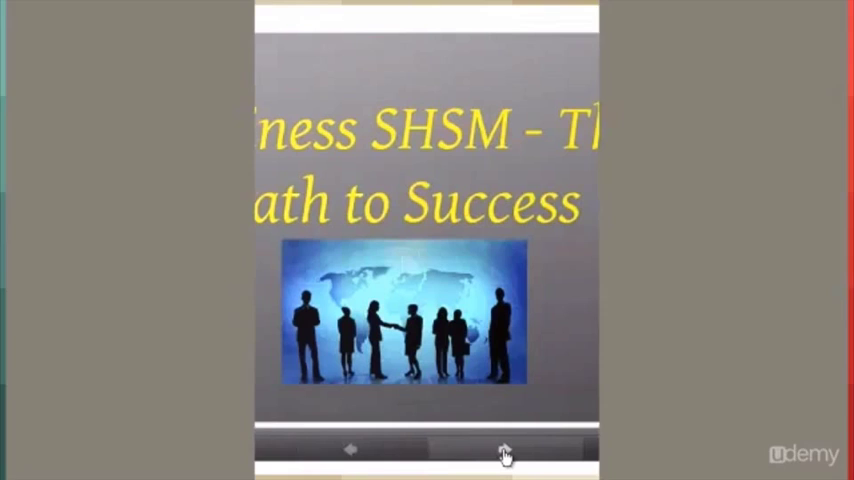
Step the SHSM prezi from its title into the 'What is SHSM?' circle and bullets
{"action": "left_click", "coordinate": [505, 452]}
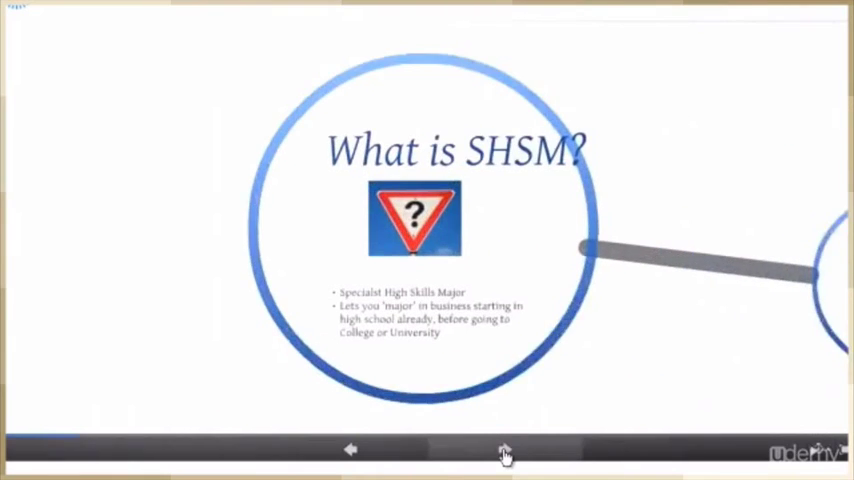
{"action": "left_click", "coordinate": [505, 450]}
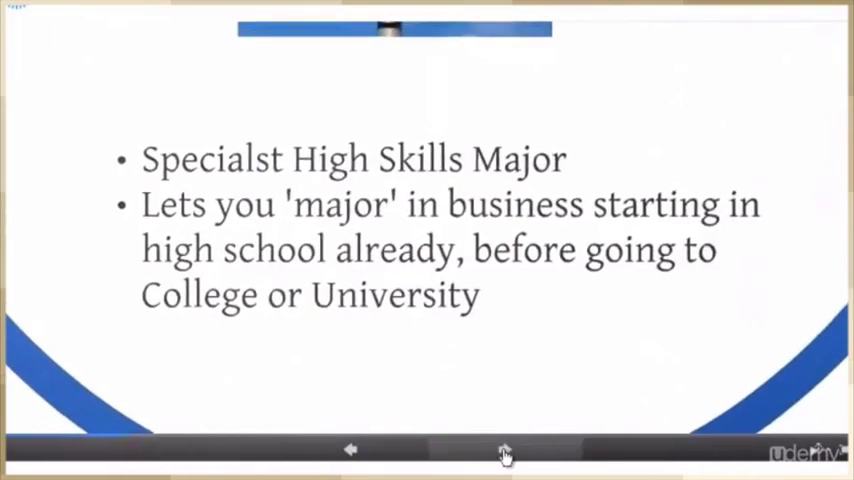
{"action": "left_click", "coordinate": [505, 449]}
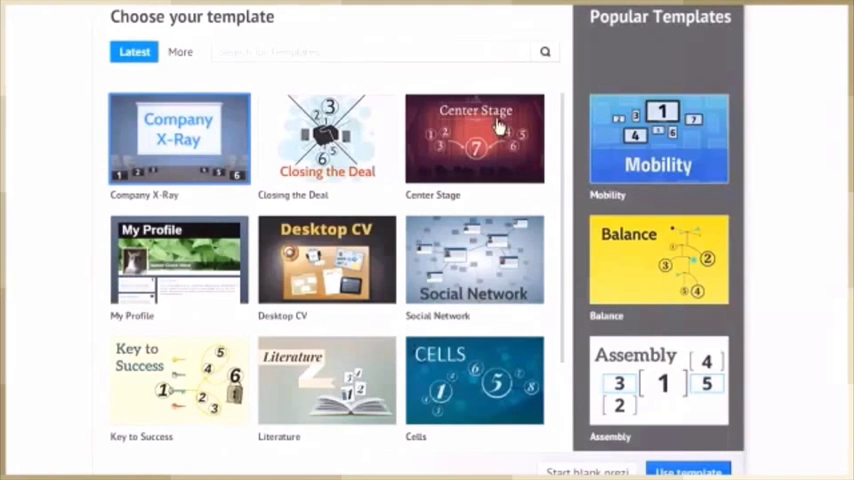
Show more templates, scroll toward the Sunrise template, and type 'Its that'
{"action": "left_click", "coordinate": [180, 52]}
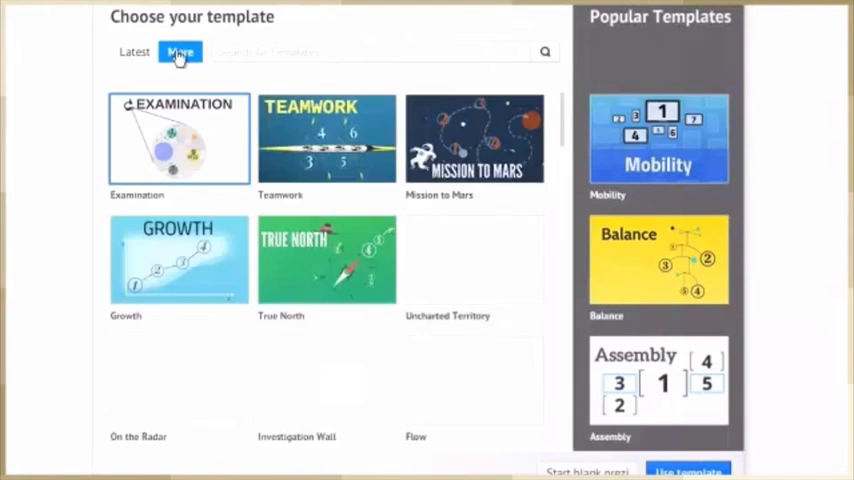
{"action": "scroll", "scroll_direction": "down", "scroll_amount": 3}
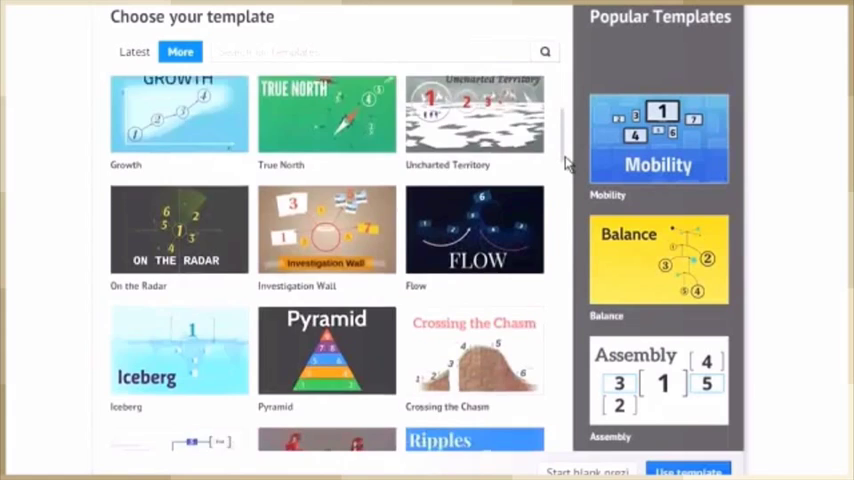
{"action": "scroll", "scroll_direction": "down", "scroll_amount": 3}
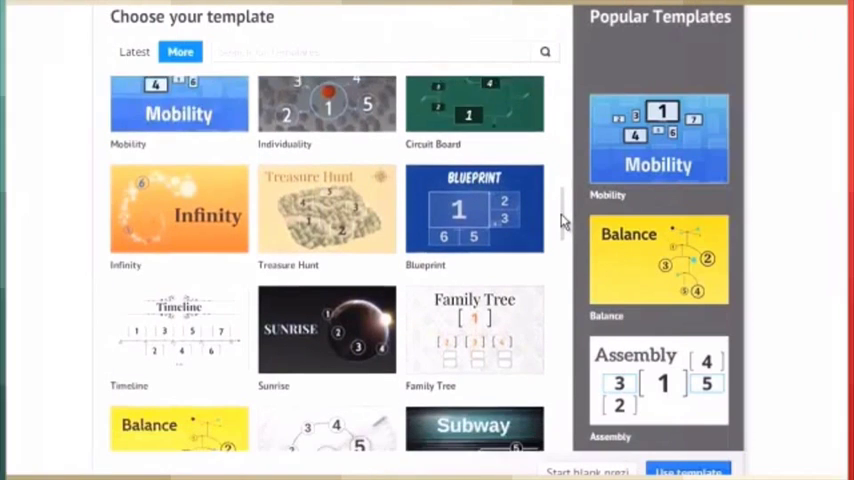
{"action": "scroll", "scroll_direction": "down", "scroll_amount": 3}
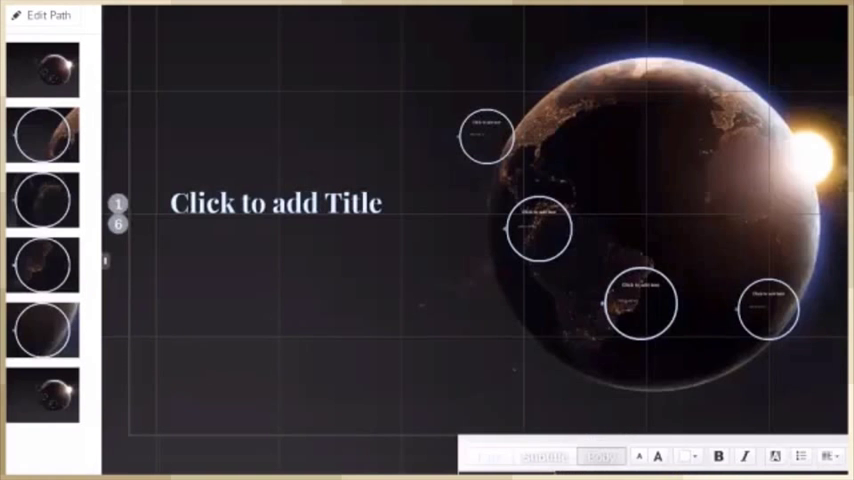
{"action": "type", "text": "Its that"}
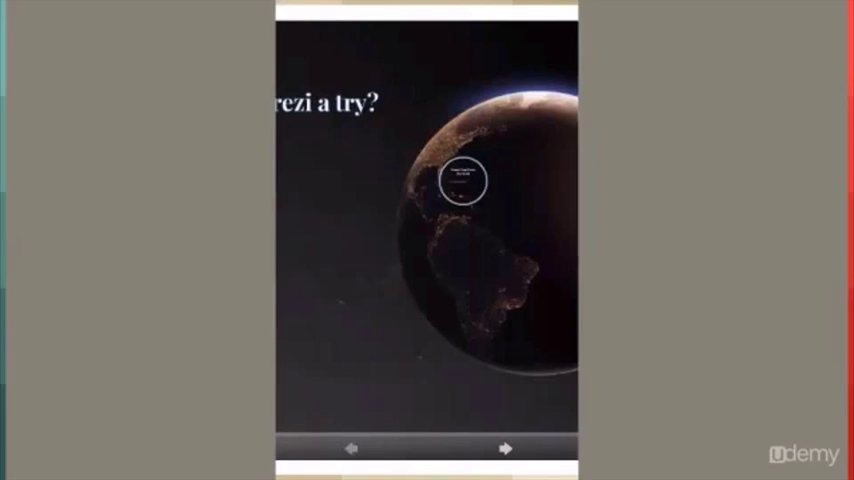
Play from 'Why not give Prezi a try?' into the 'Stand Out From the Rest' circle
{"action": "left_click", "coordinate": [508, 450]}
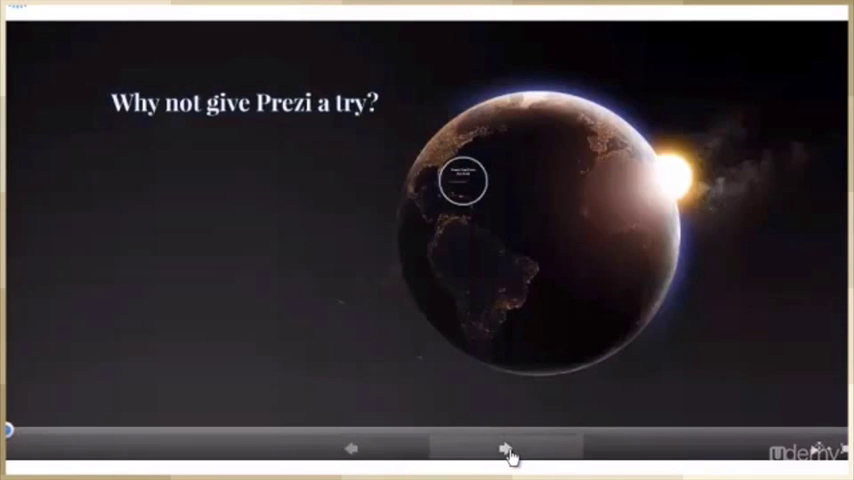
{"action": "left_click", "coordinate": [506, 448]}
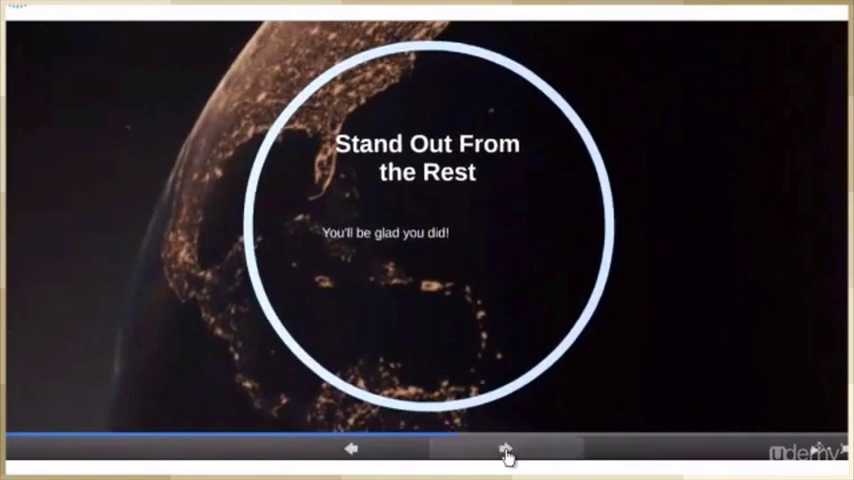
{"action": "left_click", "coordinate": [506, 449]}
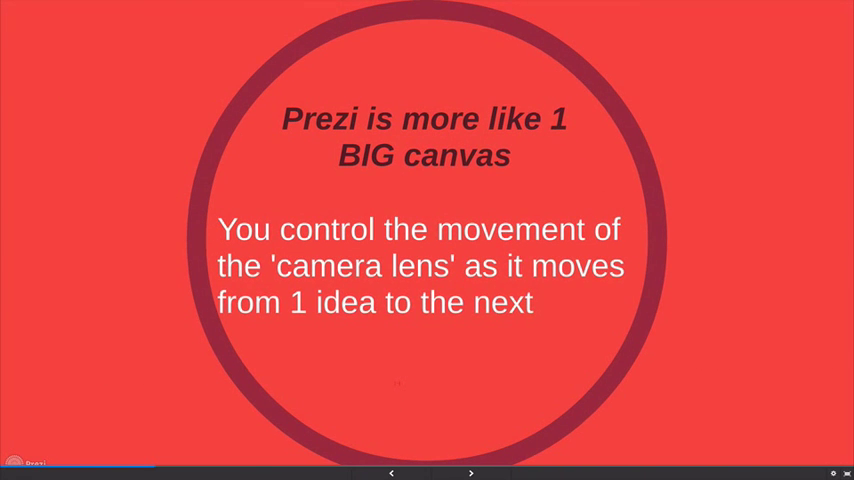
Advance past the 'Prezi is more like 1 BIG canvas' circle to 'And Out to here..'
{"action": "left_click", "coordinate": [470, 473]}
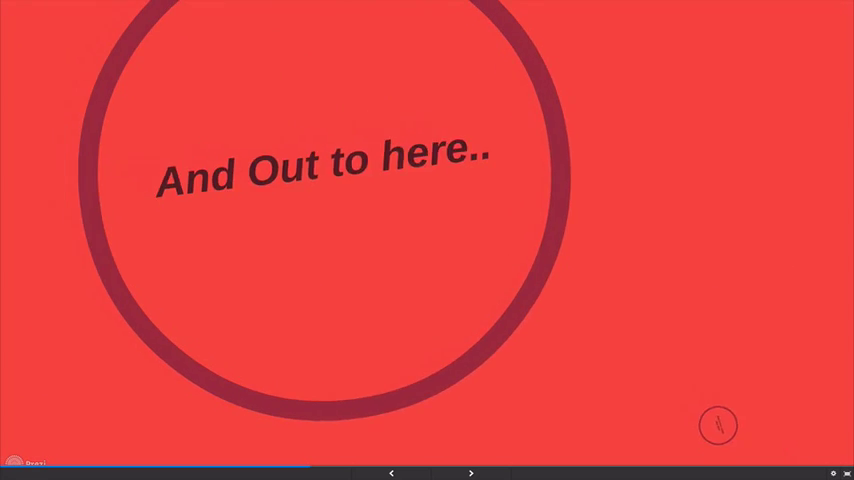
Continue from the 'And Out to here..' circle to the 'It's Much More Fun' circle
{"action": "left_click", "coordinate": [471, 473]}
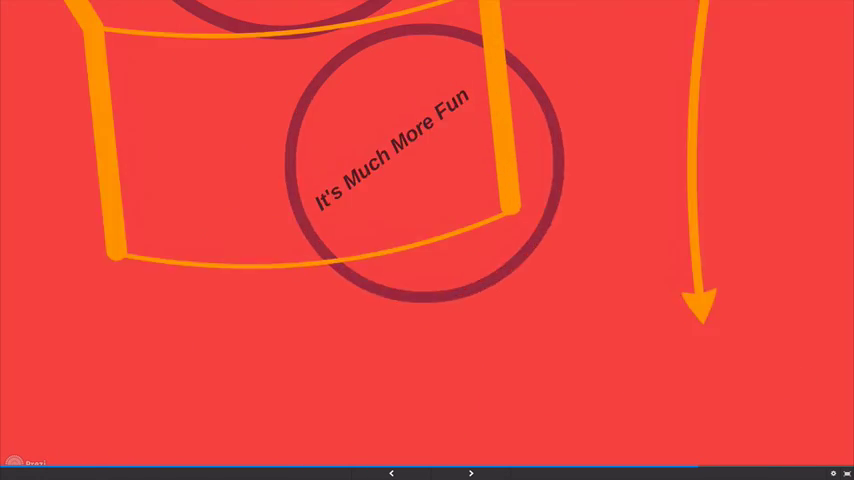
Zoom into 'It's Much More Fun', then out to the 'This is the whole thing!' overview
{"action": "left_click", "coordinate": [470, 473]}
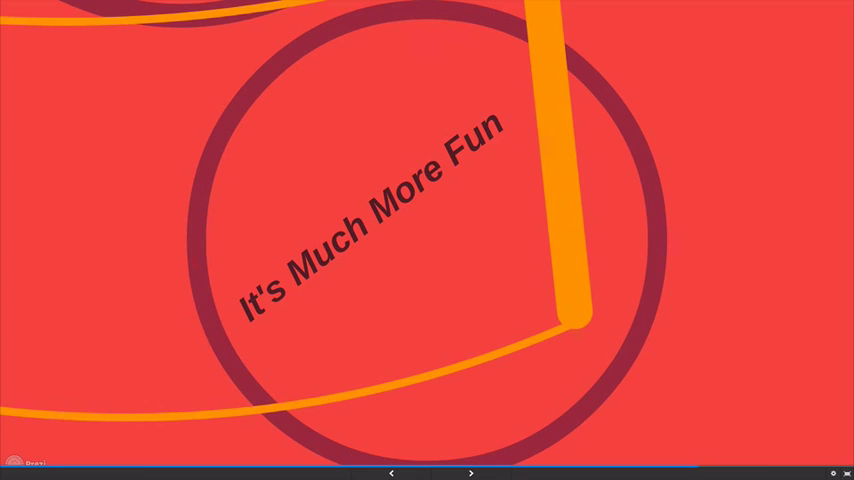
{"action": "left_click", "coordinate": [471, 472]}
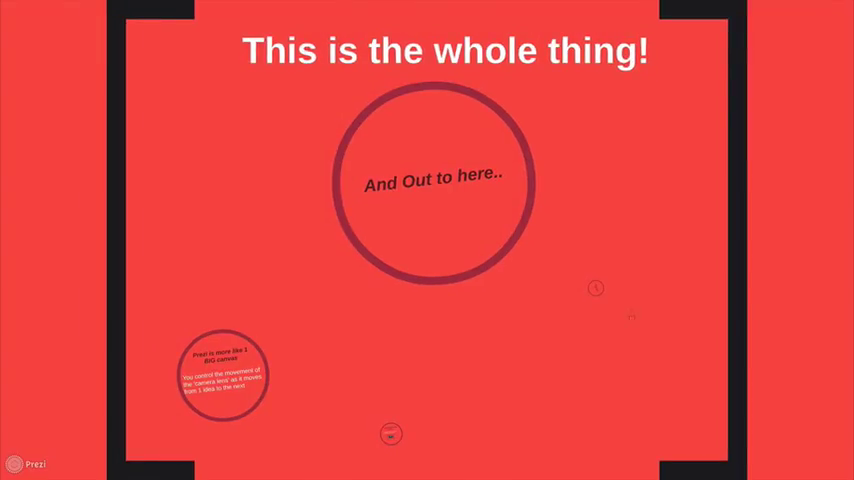